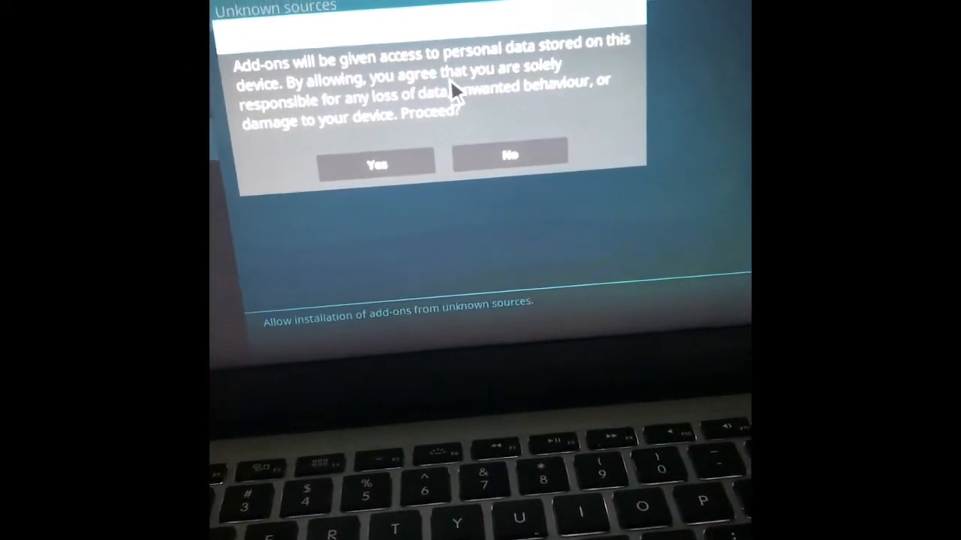
# Confirm the warning to enable add-ons from Unknown sources
pyautogui.click(375, 163)
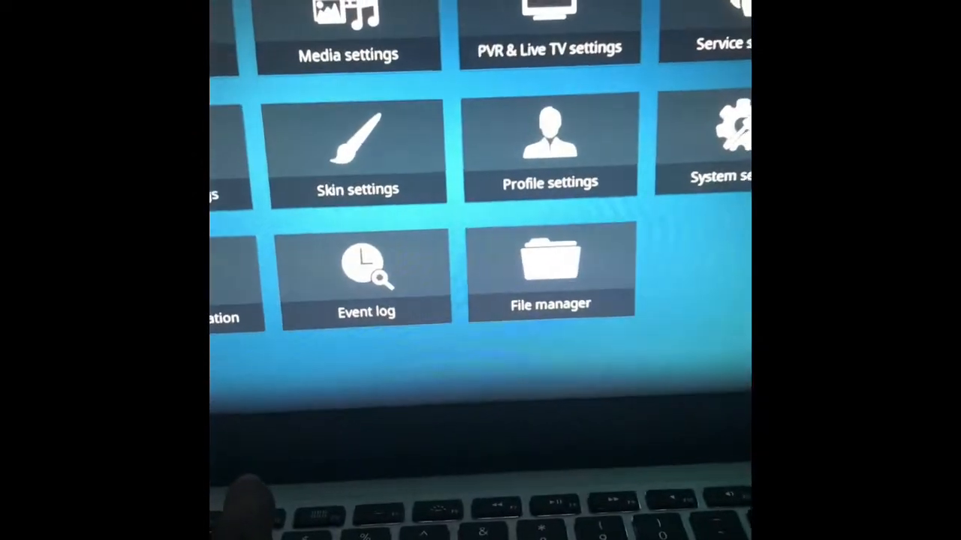
pyautogui.click(549, 270)
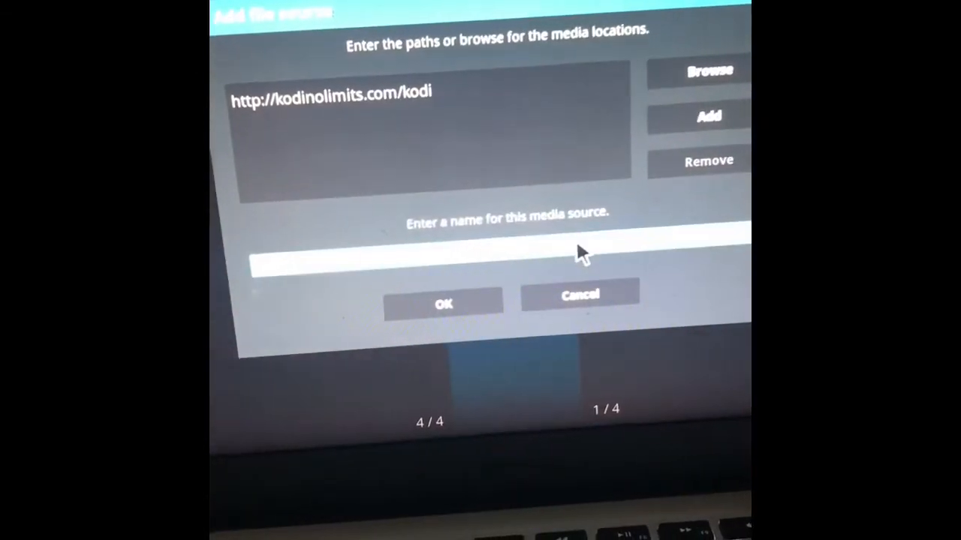
pyautogui.write('kodi no limits')
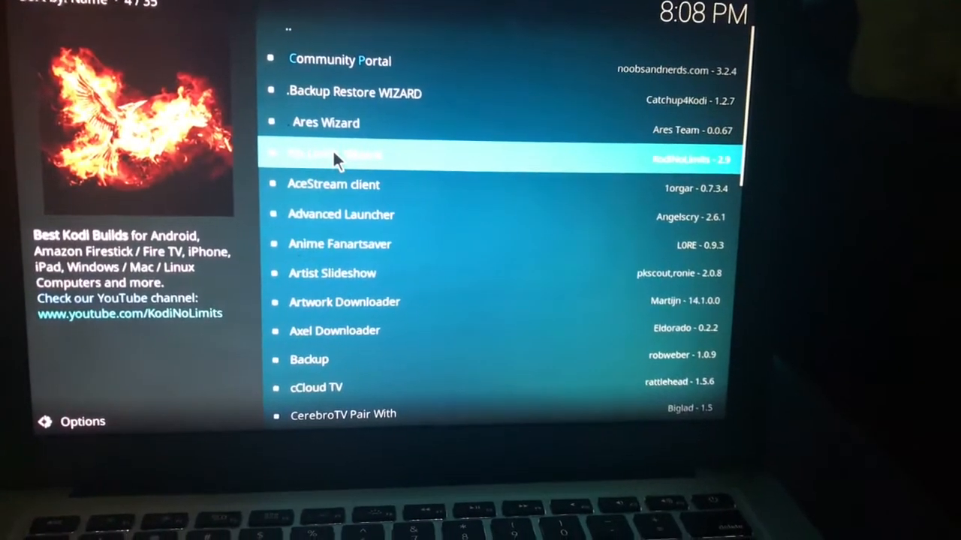
# Launch the No Limits Wizard from Program add-ons to show its builds
pyautogui.click(335, 156)
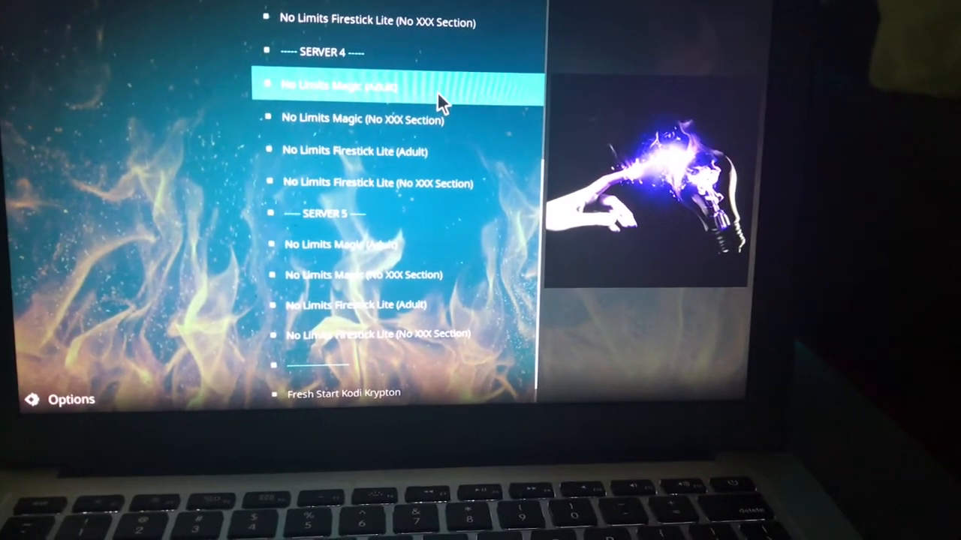
# Select No Limits Magic (Adult) under Server 4 to start the restore
pyautogui.click(339, 84)
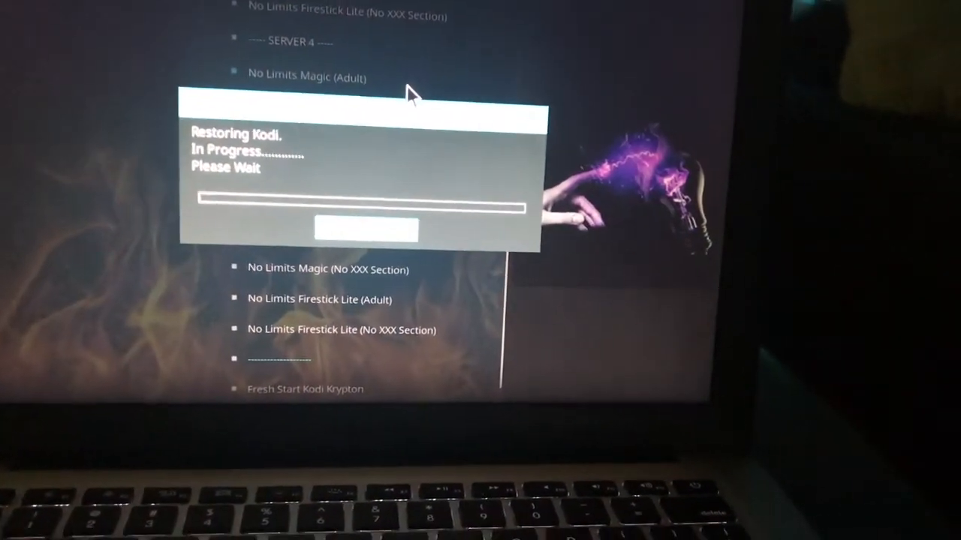